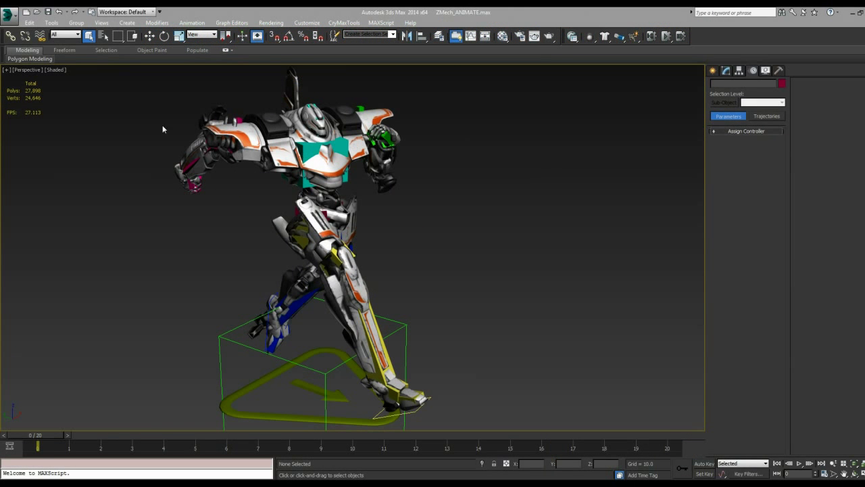
Open test_YogaPose.max from Recent Documents, discarding changes to the ZMech_ANIMATE scene.
{"action": "left_click", "coordinate": [9, 12]}
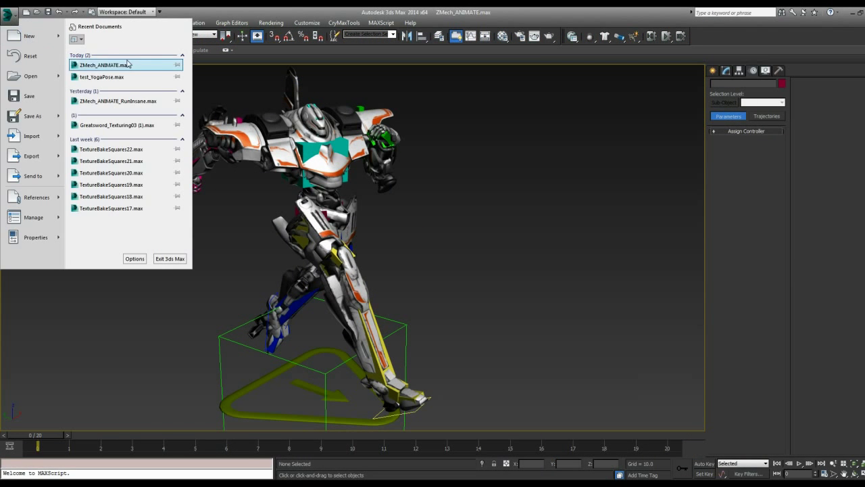
{"action": "mouse_move", "coordinate": [101, 76]}
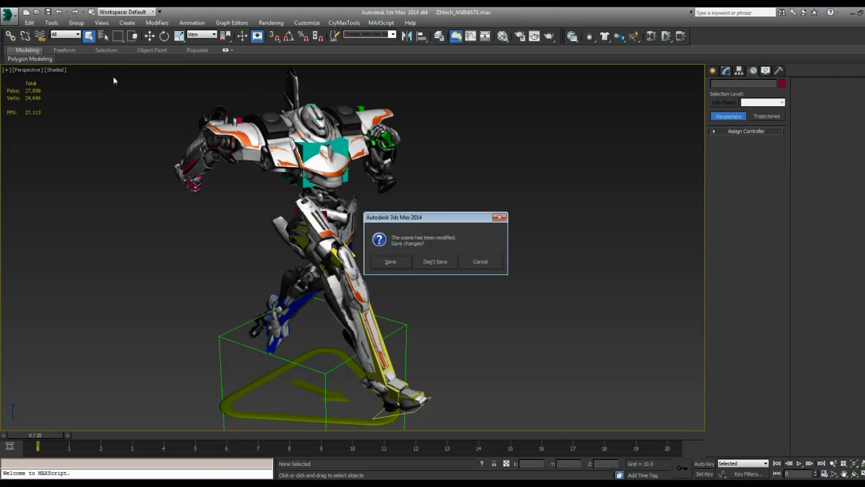
{"action": "left_click", "coordinate": [435, 262]}
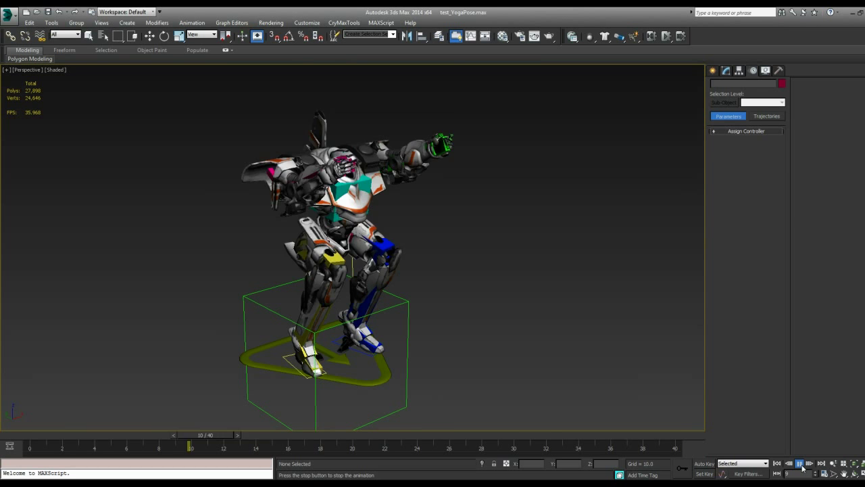
Stop playback and scrub the timeline back to frame 0 with the mech upright.
{"action": "left_click", "coordinate": [799, 463]}
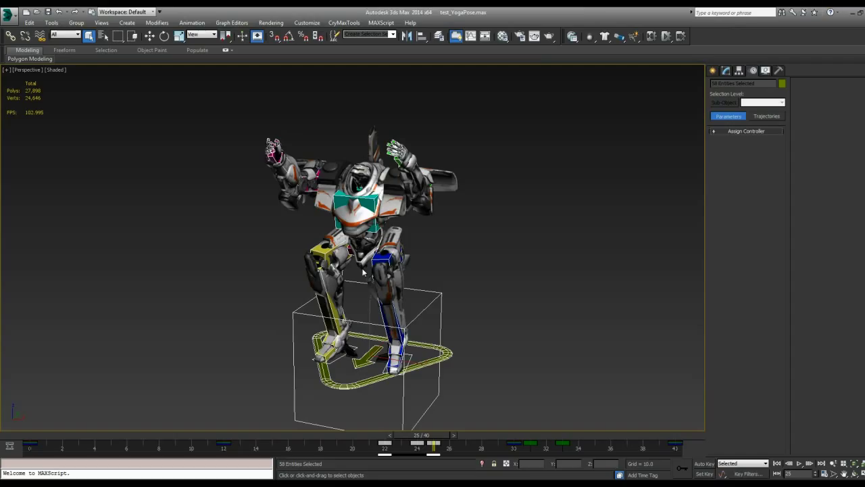
{"action": "mouse_move", "coordinate": [480, 341]}
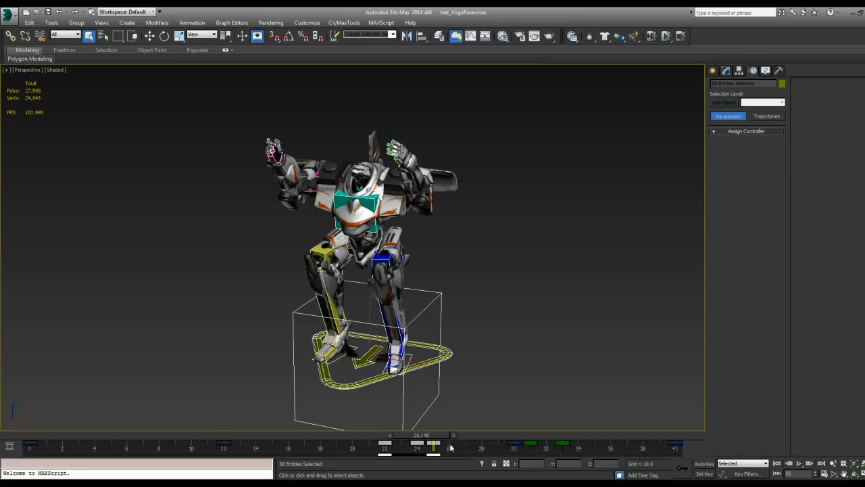
{"action": "mouse_move", "coordinate": [643, 447]}
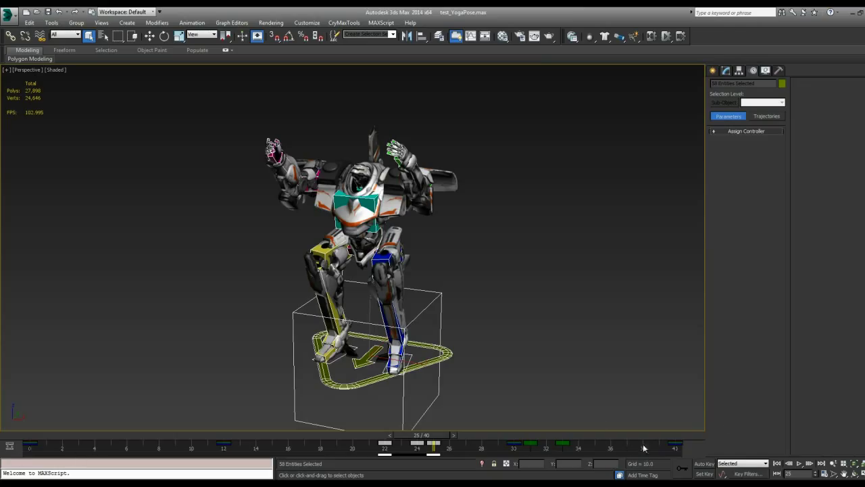
{"action": "mouse_move", "coordinate": [649, 448]}
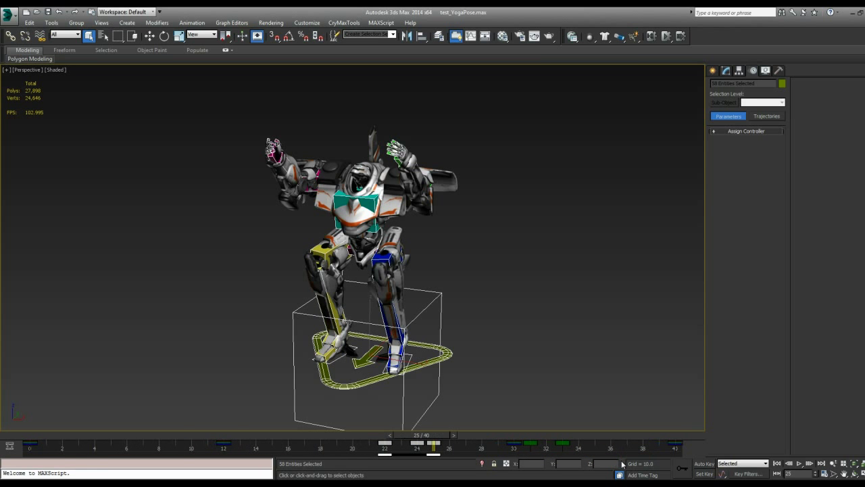
{"action": "mouse_move", "coordinate": [635, 438]}
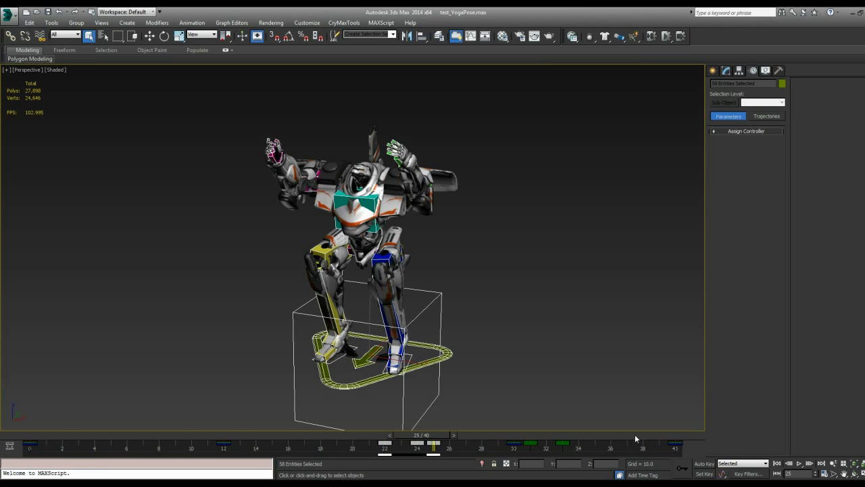
{"action": "left_click_drag", "start_coordinate": [417, 444], "coordinate": [29, 444]}
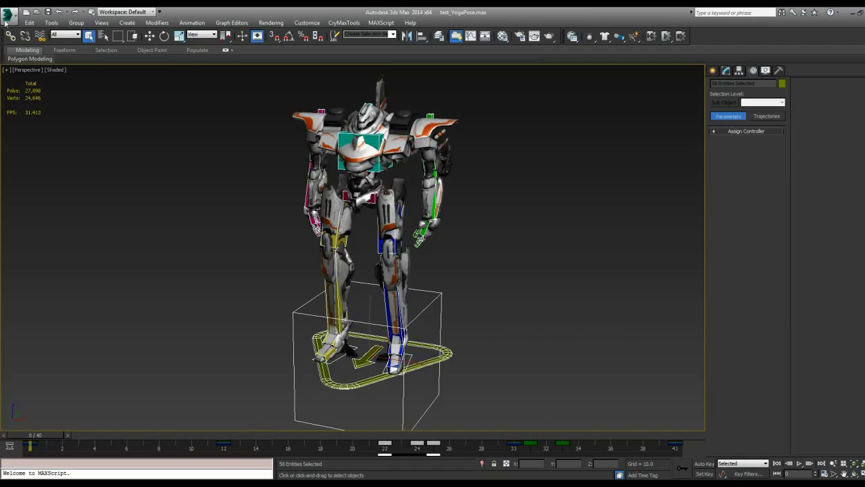
Export the selected mech to ExportForUnreal\Animations under the name Yoga_WS.
{"action": "left_click", "coordinate": [6, 12]}
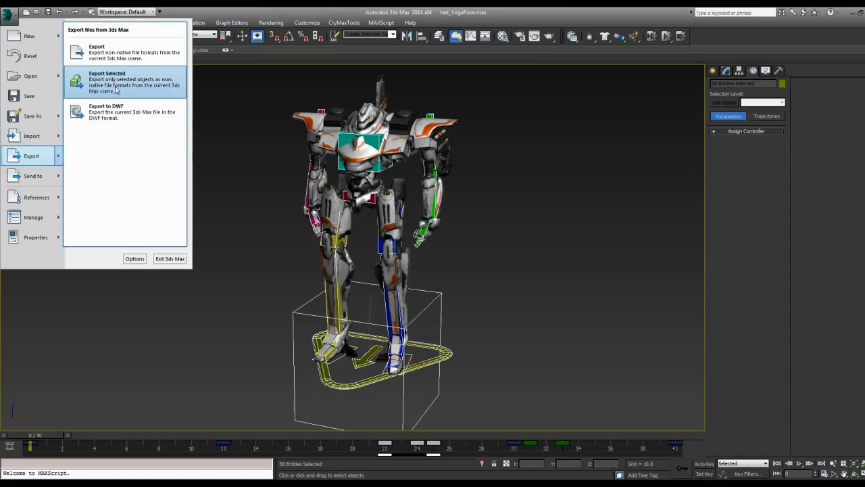
{"action": "left_click", "coordinate": [107, 81]}
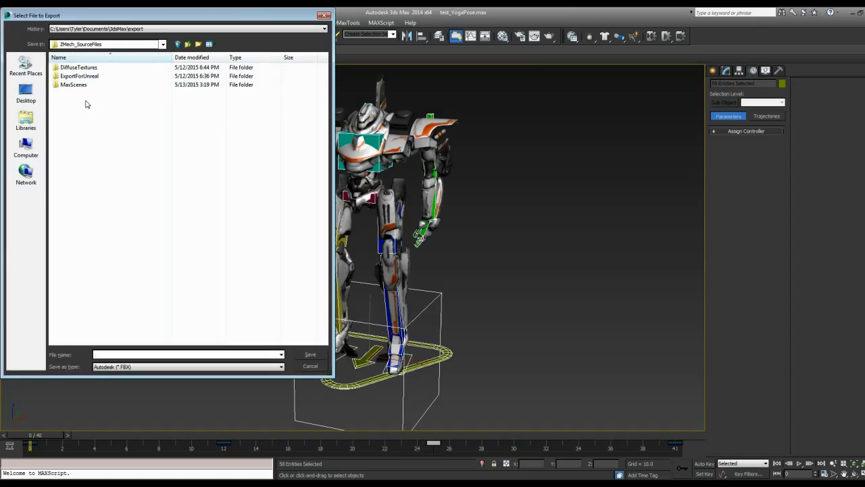
{"action": "double_click", "coordinate": [79, 75]}
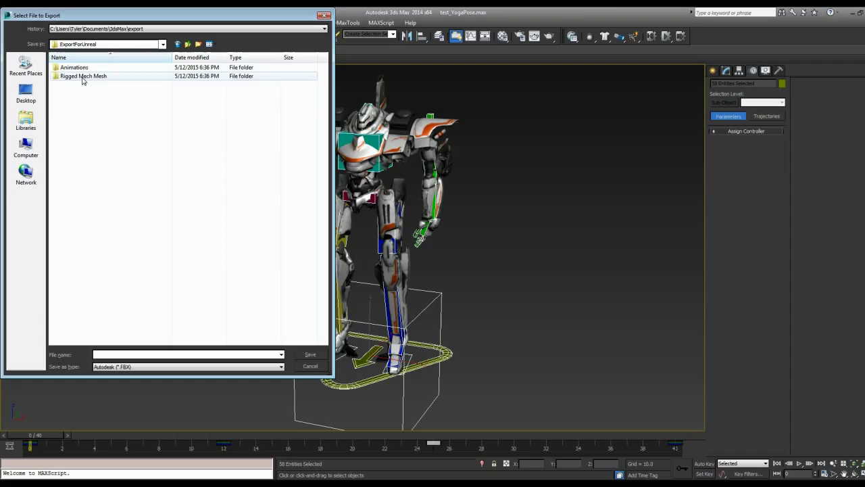
{"action": "double_click", "coordinate": [74, 67]}
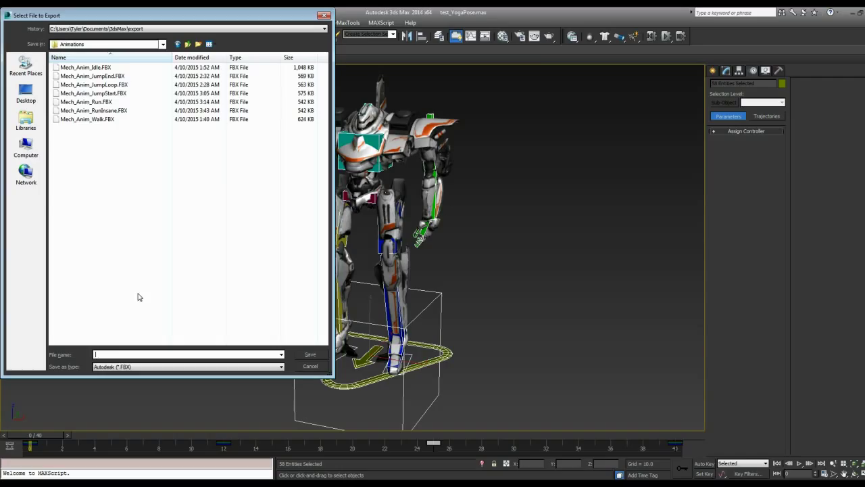
{"action": "type", "text": "Yoga_WS"}
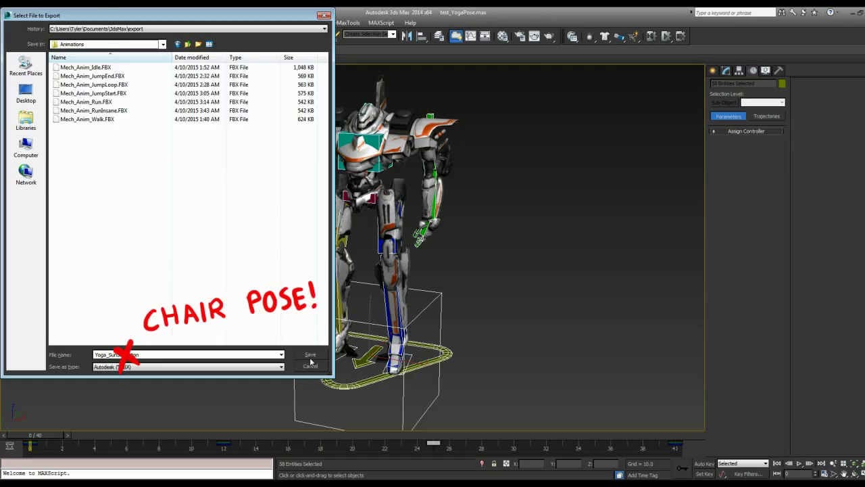
{"action": "left_click", "coordinate": [310, 354]}
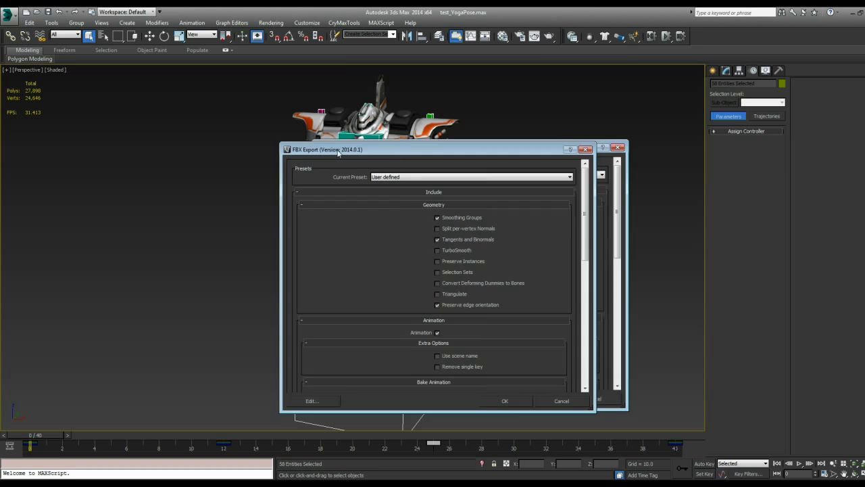
Move the FBX Export dialog and scroll through its animation and character options.
{"action": "left_click_drag", "start_coordinate": [338, 149], "coordinate": [258, 120]}
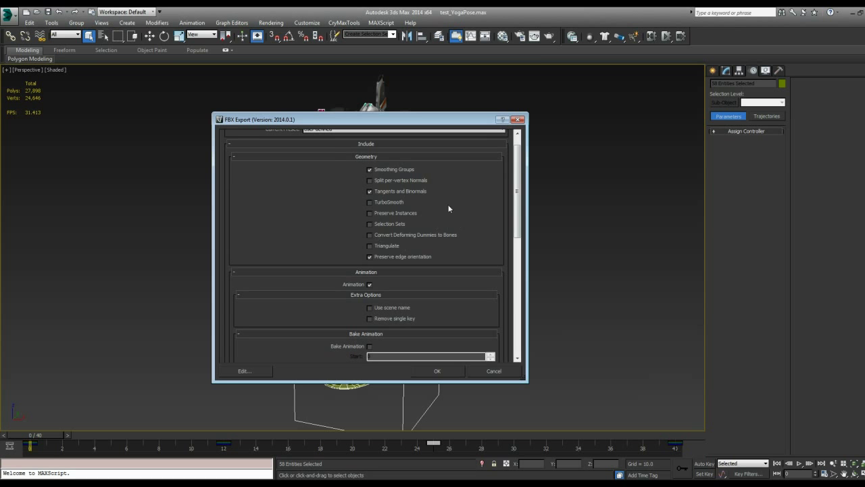
{"action": "scroll", "scroll_direction": "down", "scroll_amount": 3}
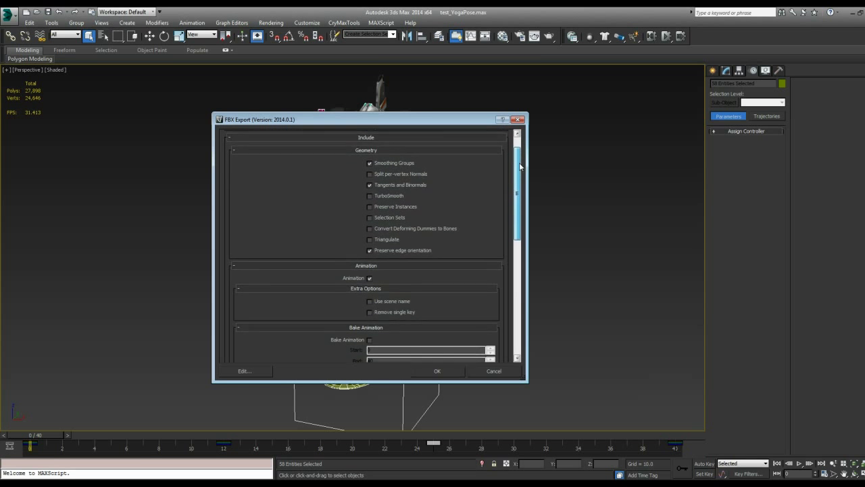
{"action": "scroll", "scroll_direction": "down", "scroll_amount": 3}
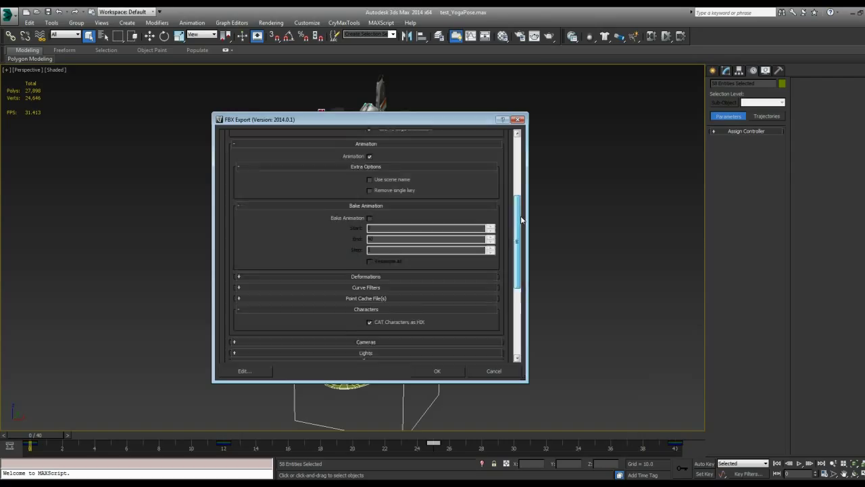
{"action": "scroll", "scroll_direction": "down", "scroll_amount": 3}
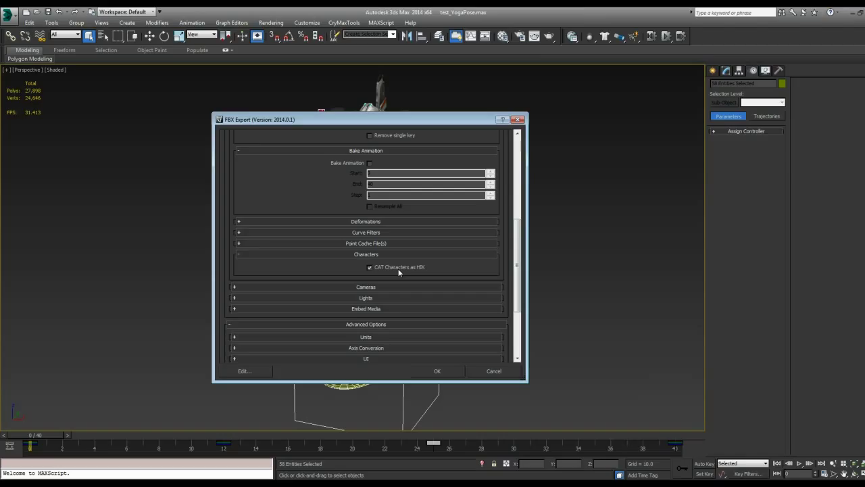
{"action": "mouse_move", "coordinate": [495, 248]}
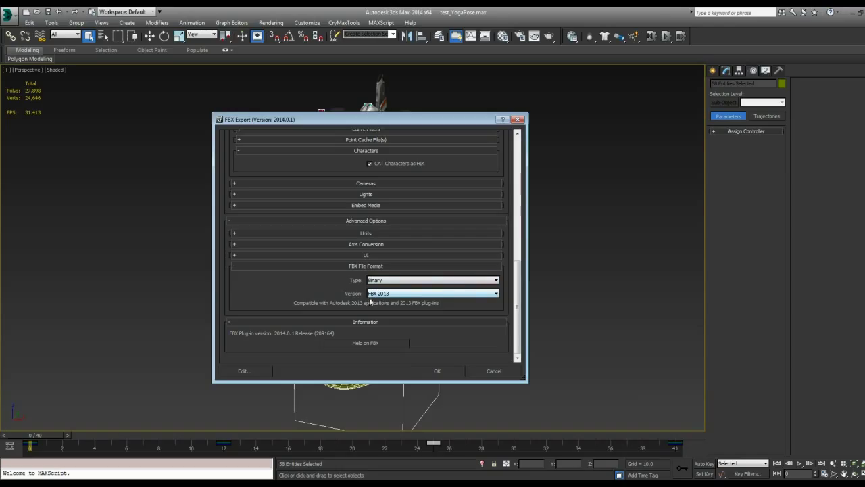
{"action": "mouse_move", "coordinate": [405, 298]}
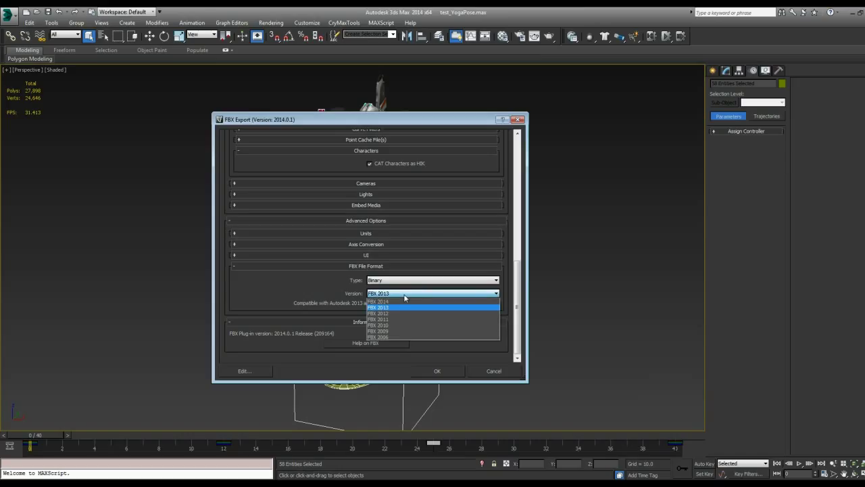
{"action": "mouse_move", "coordinate": [388, 309]}
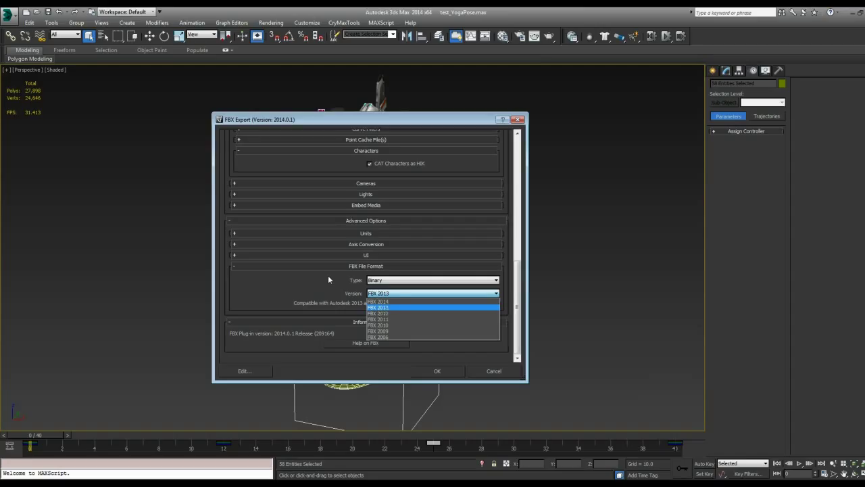
Keep FBX 2013 as the file version and run the FBX export.
{"action": "left_click", "coordinate": [379, 308]}
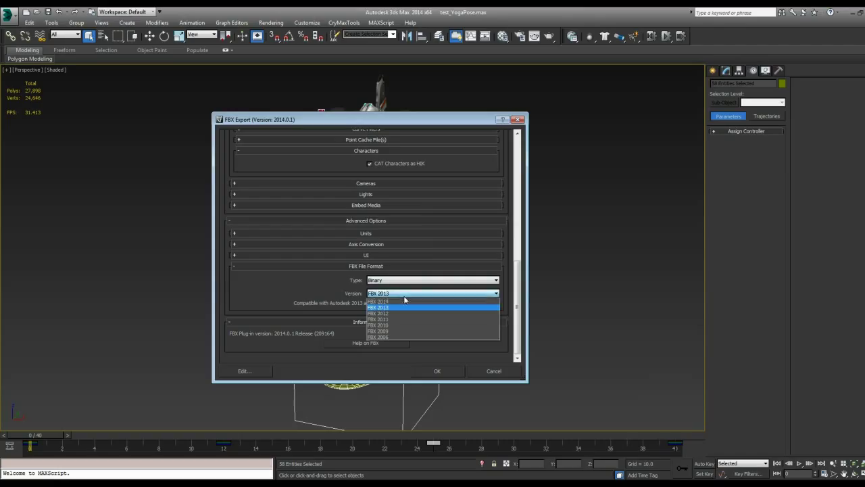
{"action": "mouse_move", "coordinate": [378, 313]}
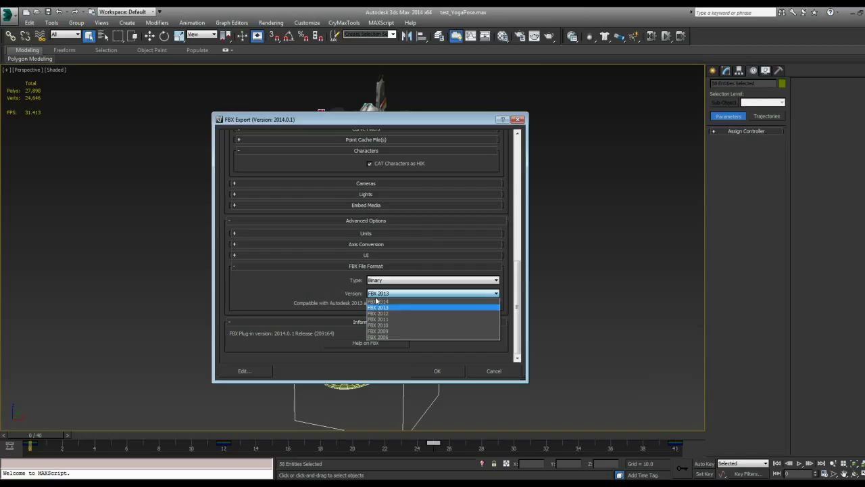
{"action": "left_click", "coordinate": [378, 306]}
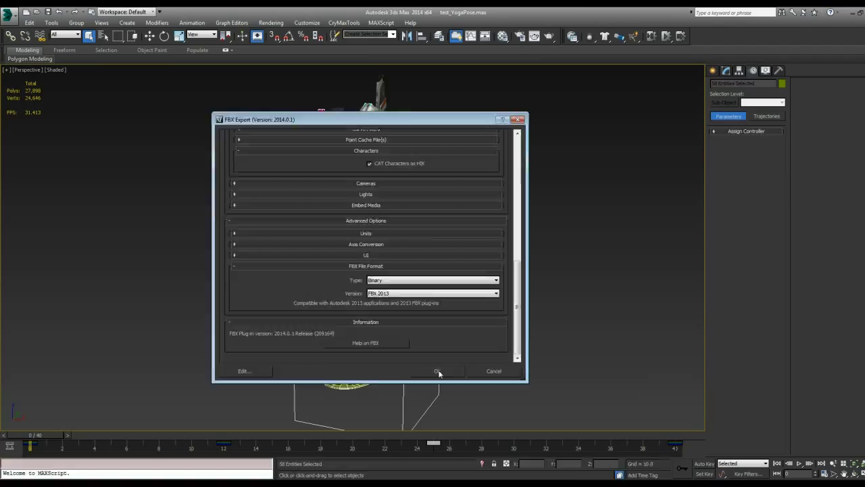
{"action": "left_click", "coordinate": [437, 370]}
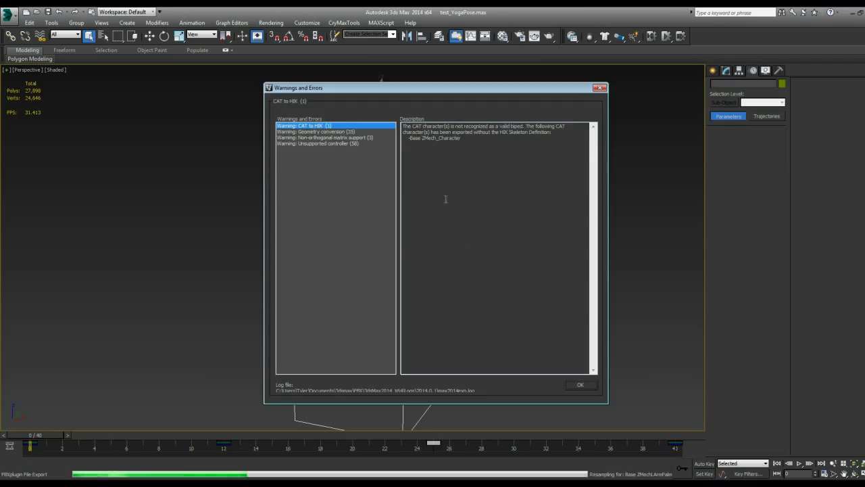
{"action": "mouse_move", "coordinate": [472, 141]}
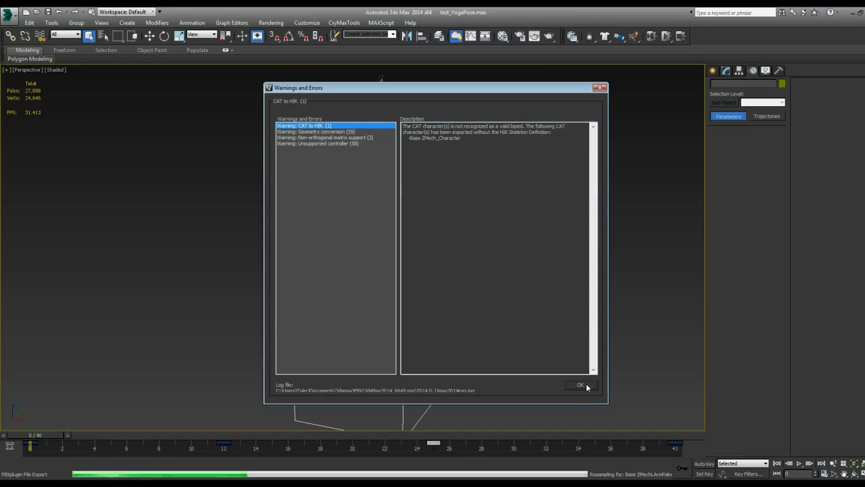
Dismiss the Warnings and Errors report about the missing HIK skeleton definition.
{"action": "left_click", "coordinate": [579, 385]}
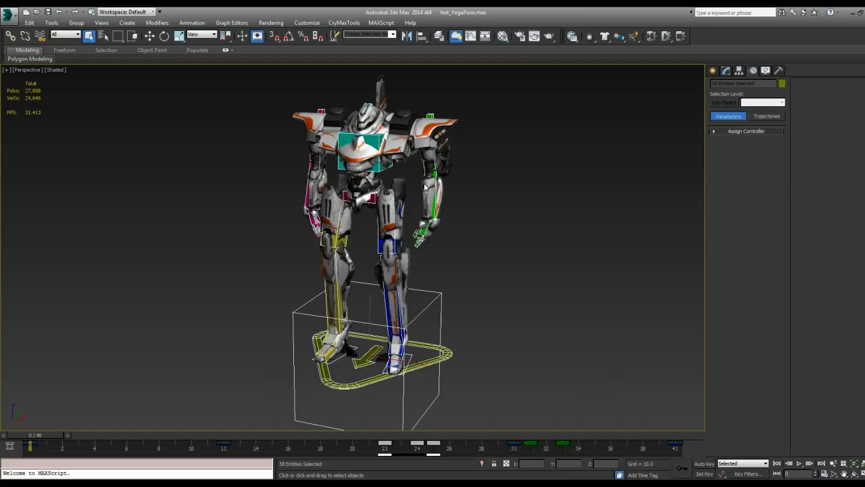
{"action": "mouse_move", "coordinate": [508, 256]}
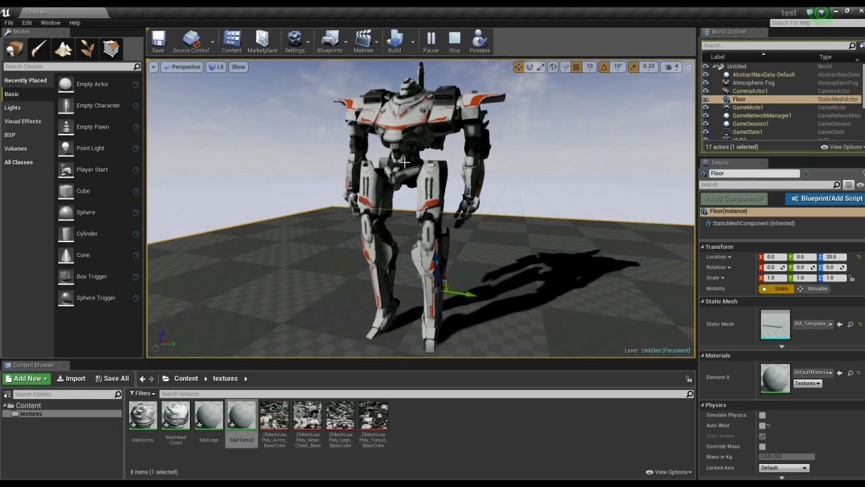
Stop the Unreal simulation, select the mech, and show the top-level Content folder.
{"action": "left_click", "coordinate": [431, 41]}
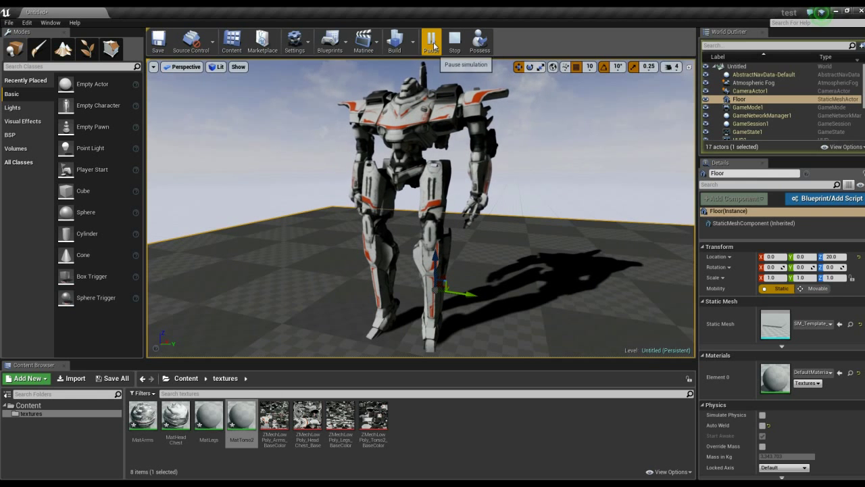
{"action": "left_click", "coordinate": [454, 42]}
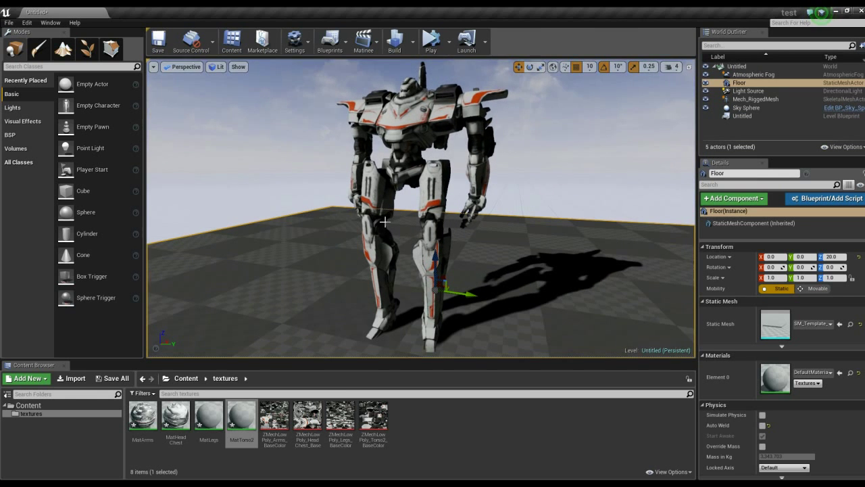
{"action": "left_click", "coordinate": [754, 99]}
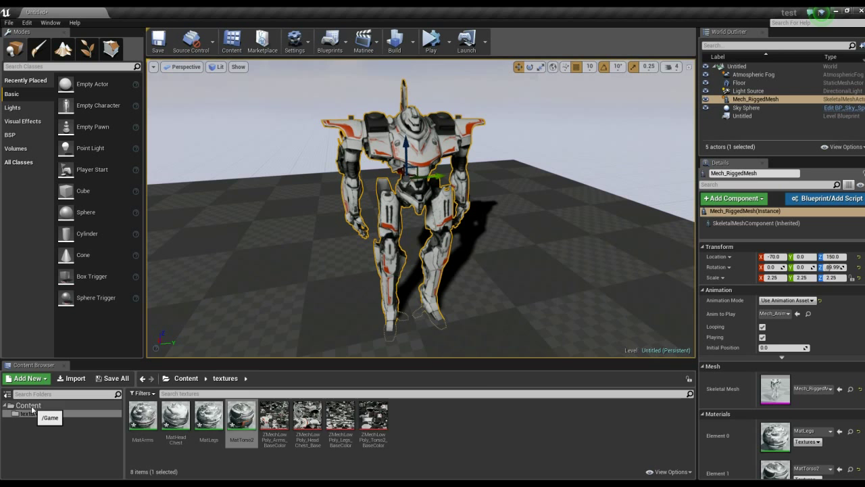
{"action": "left_click", "coordinate": [29, 405]}
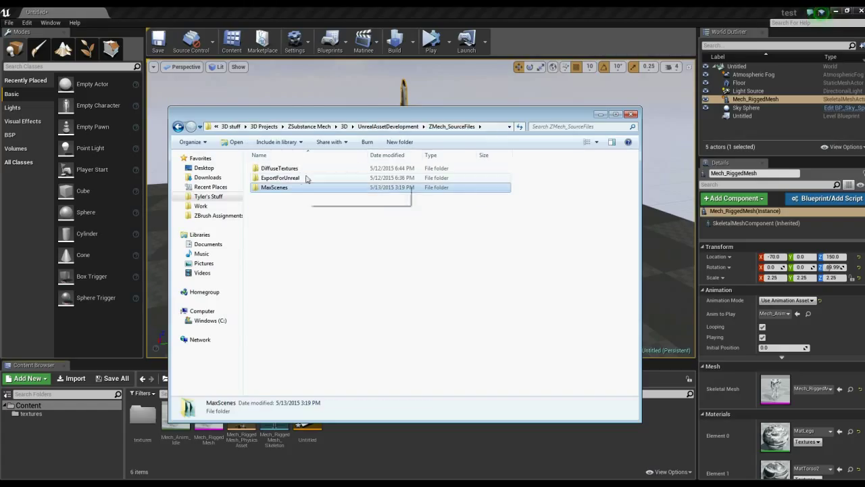
Browse to the exported Animations folder and import Yoga_SunSalutation.FBX into Unreal.
{"action": "double_click", "coordinate": [279, 177]}
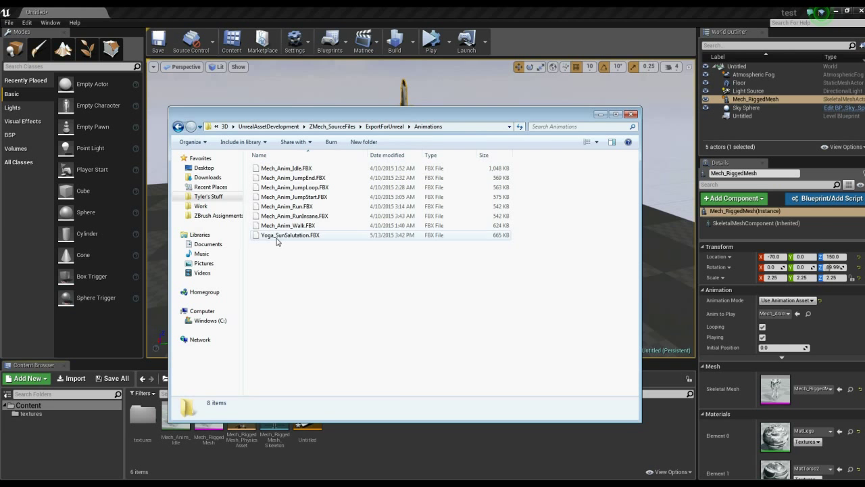
{"action": "left_click_drag", "start_coordinate": [402, 114], "coordinate": [451, 91]}
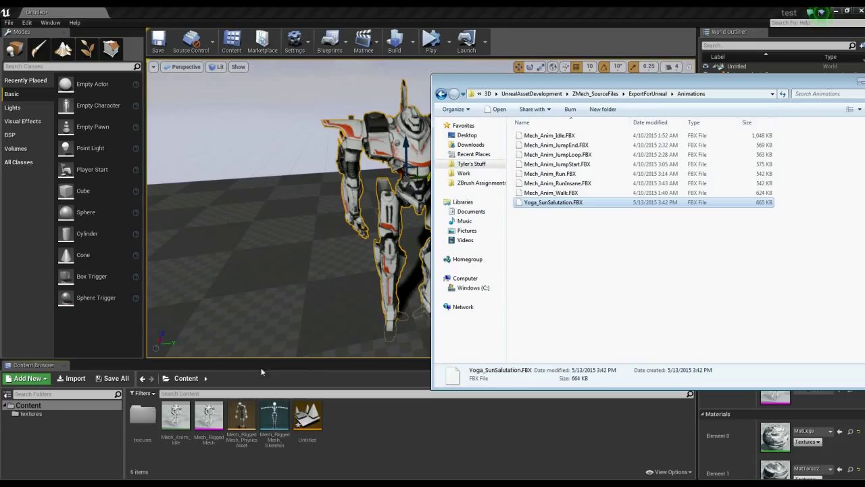
{"action": "mouse_move", "coordinate": [358, 440]}
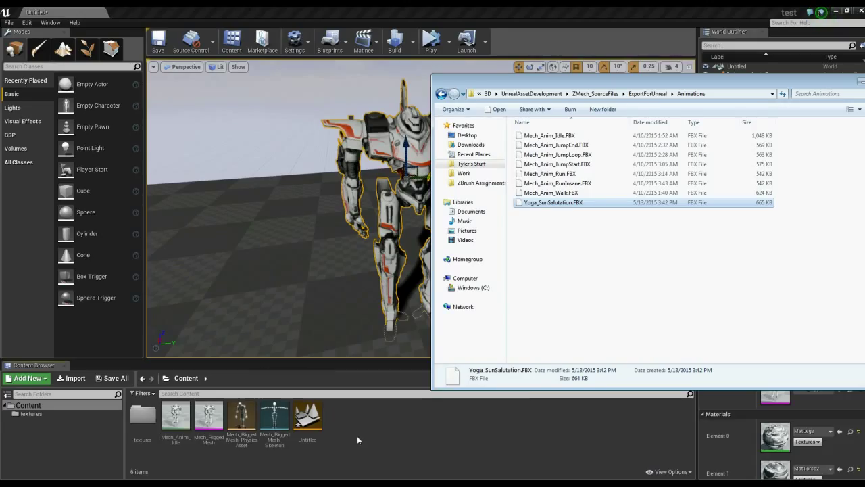
{"action": "double_click", "coordinate": [553, 202]}
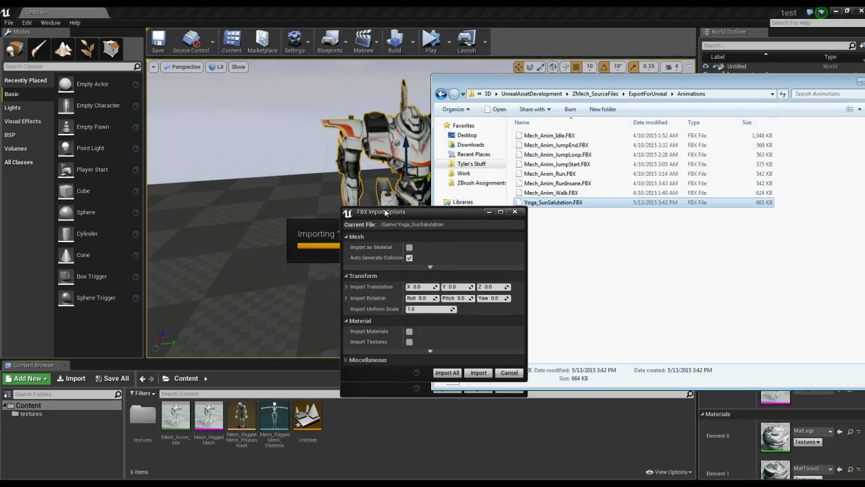
Import the yoga animation using Mech_RiggedMesh_Skeleton as its skeleton.
{"action": "left_click", "coordinate": [410, 246]}
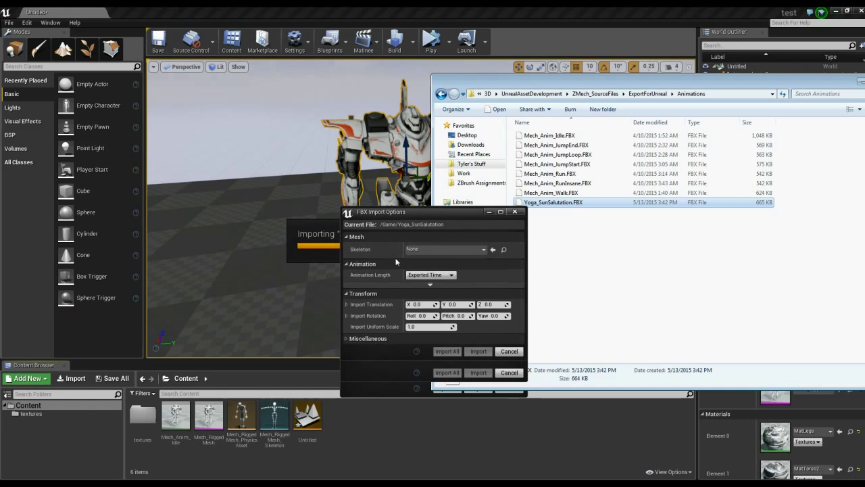
{"action": "mouse_move", "coordinate": [374, 249]}
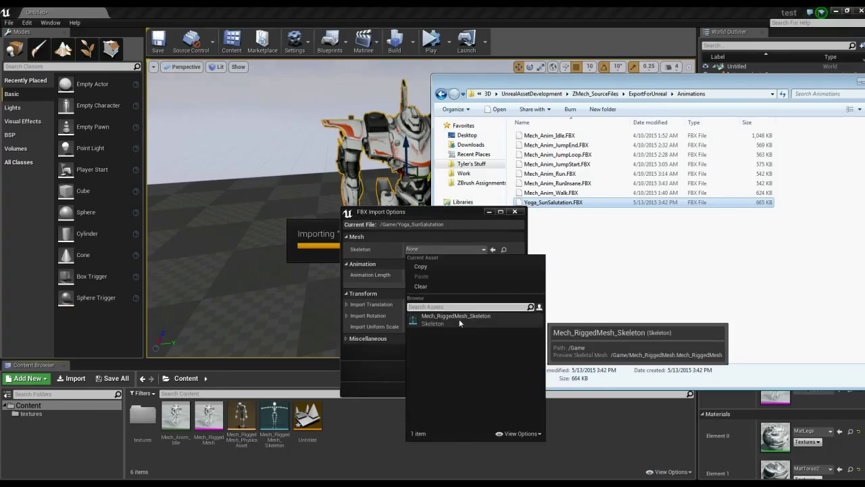
{"action": "left_click", "coordinate": [455, 319]}
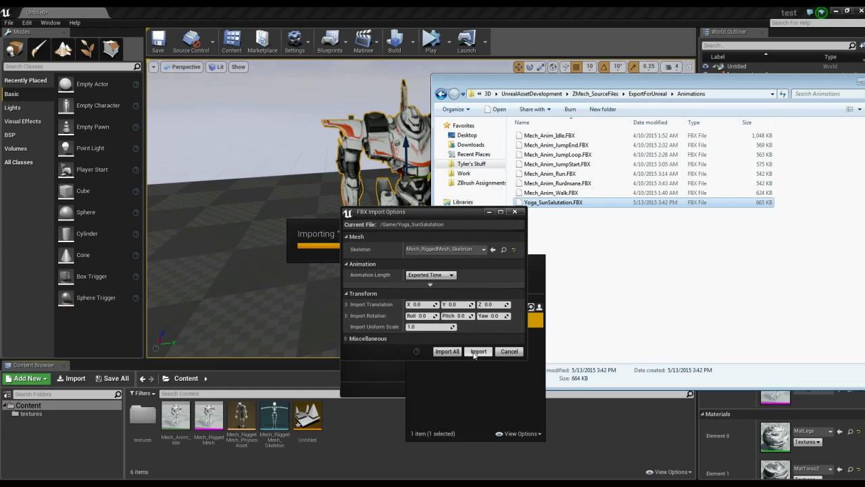
{"action": "left_click", "coordinate": [477, 351]}
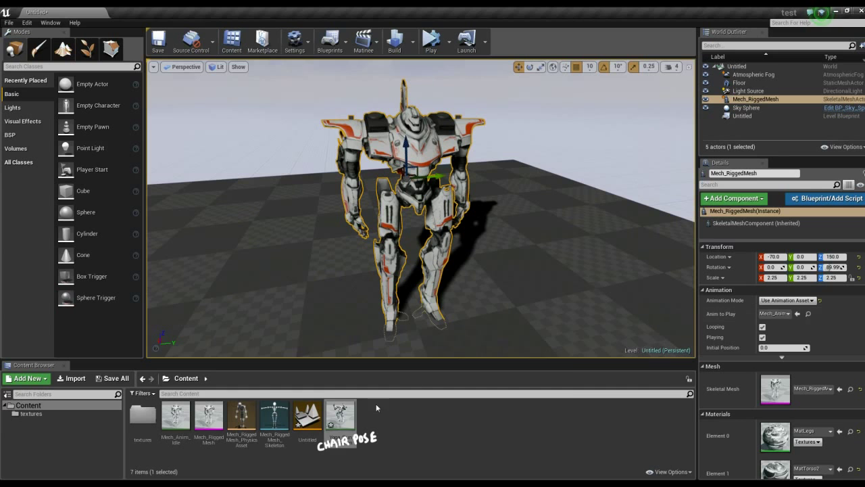
Set the mech's Anim to Play to the yoga animation and simulate the level.
{"action": "left_click", "coordinate": [774, 313]}
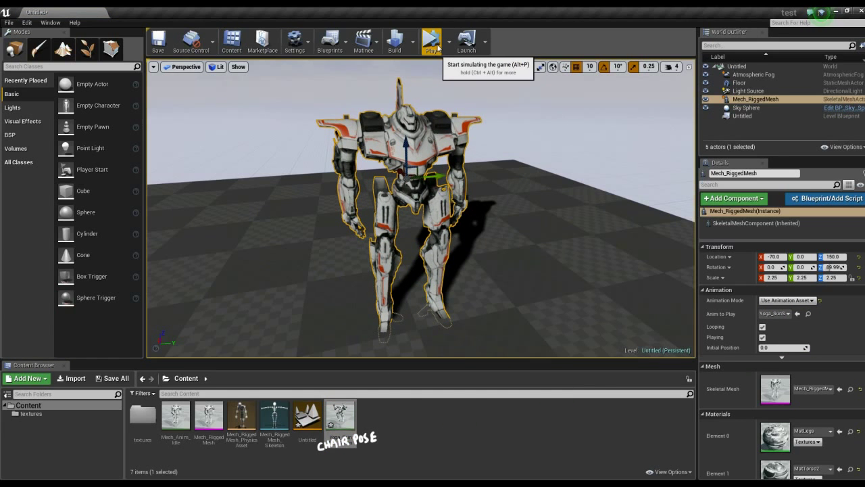
{"action": "left_click", "coordinate": [431, 41]}
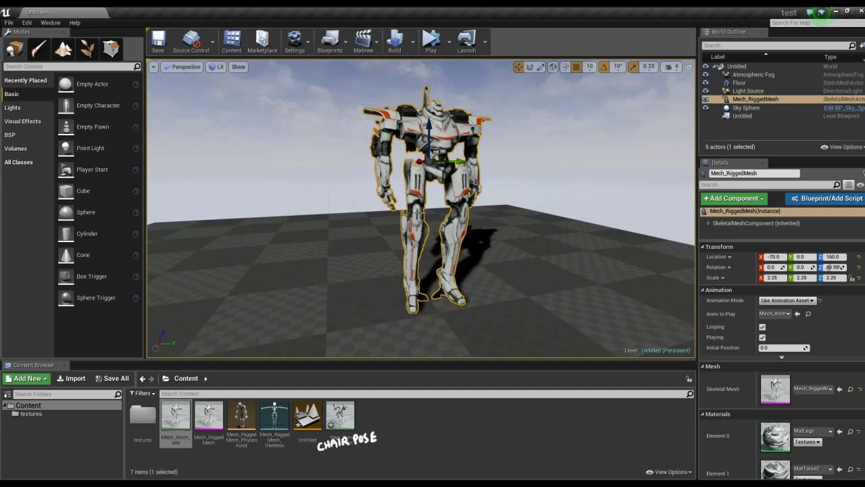
{"action": "mouse_move", "coordinate": [347, 295]}
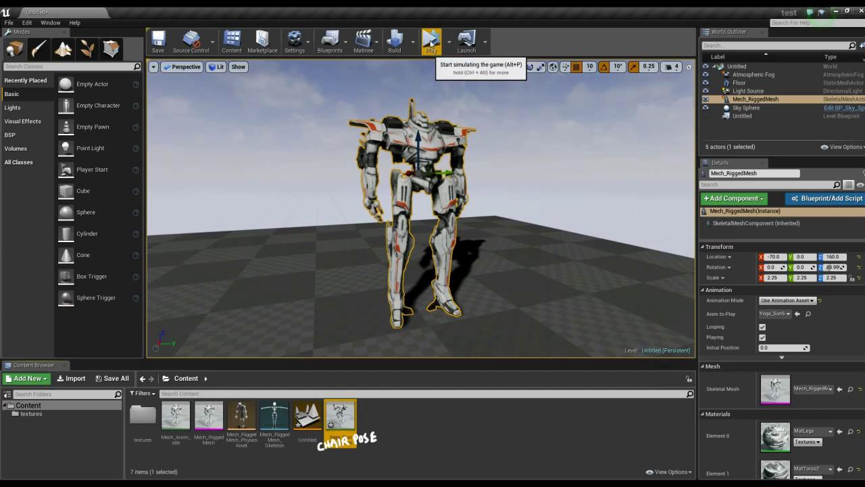
{"action": "left_click", "coordinate": [431, 41]}
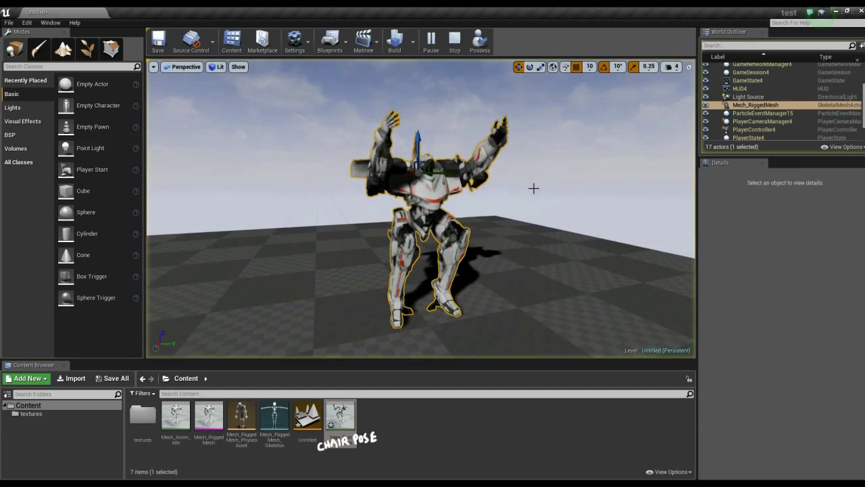